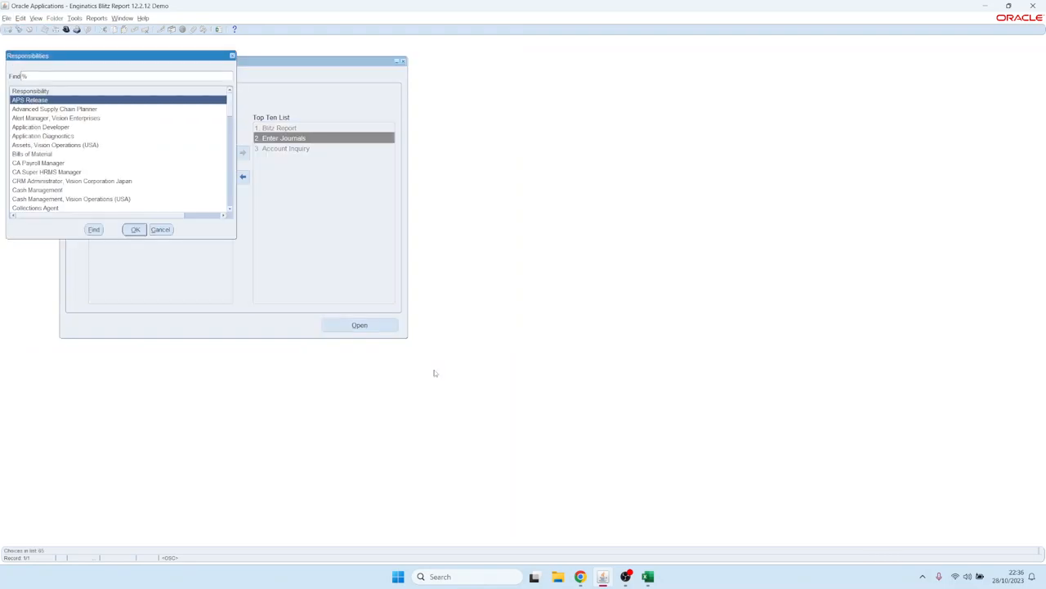
- Switch to the Manufacturing Manager responsibility by filtering the list with 'ma'
text(ma)
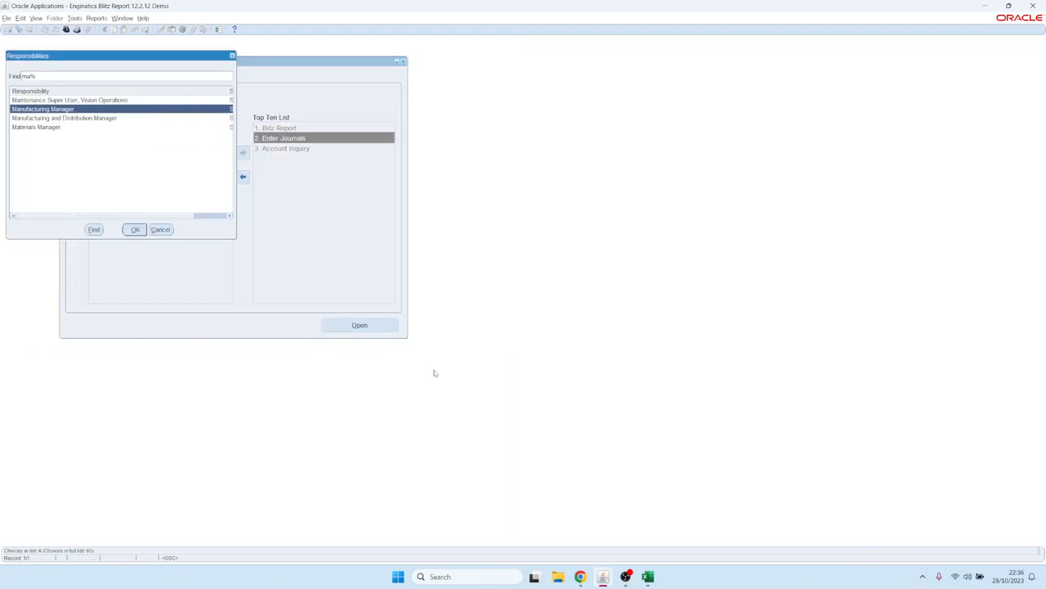
click(134, 229)
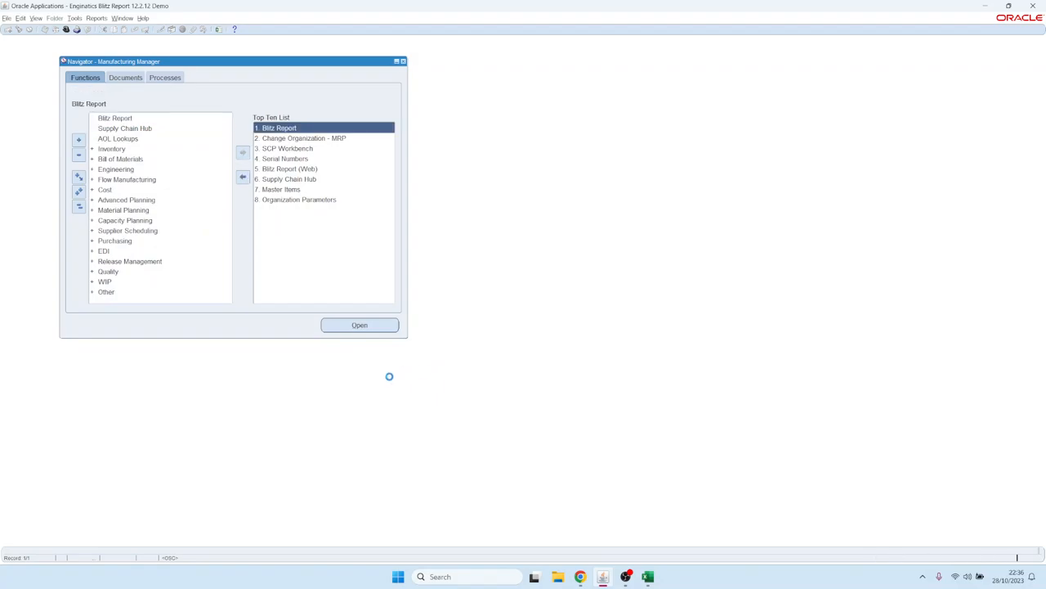
- In Blitz Report's Upload category, choose PO Requisition Upload with Create or Update mode
click(360, 324)
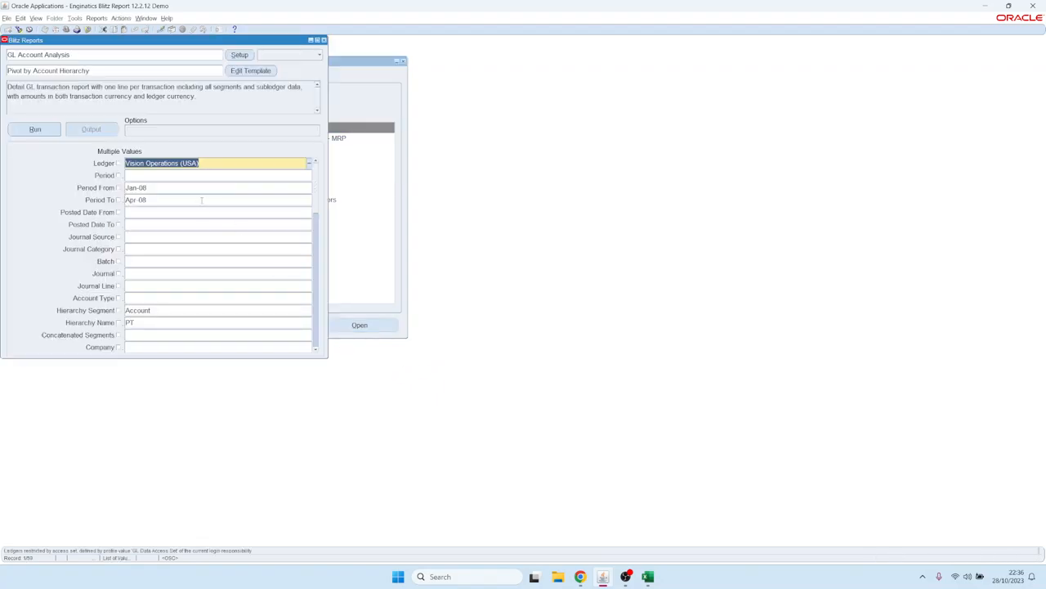
click(317, 54)
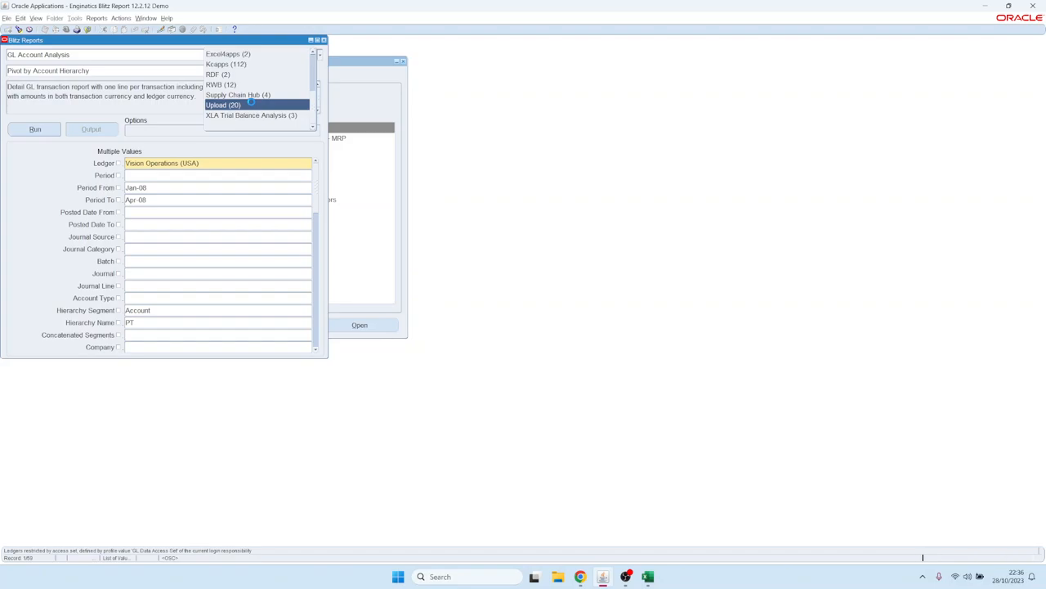
click(222, 105)
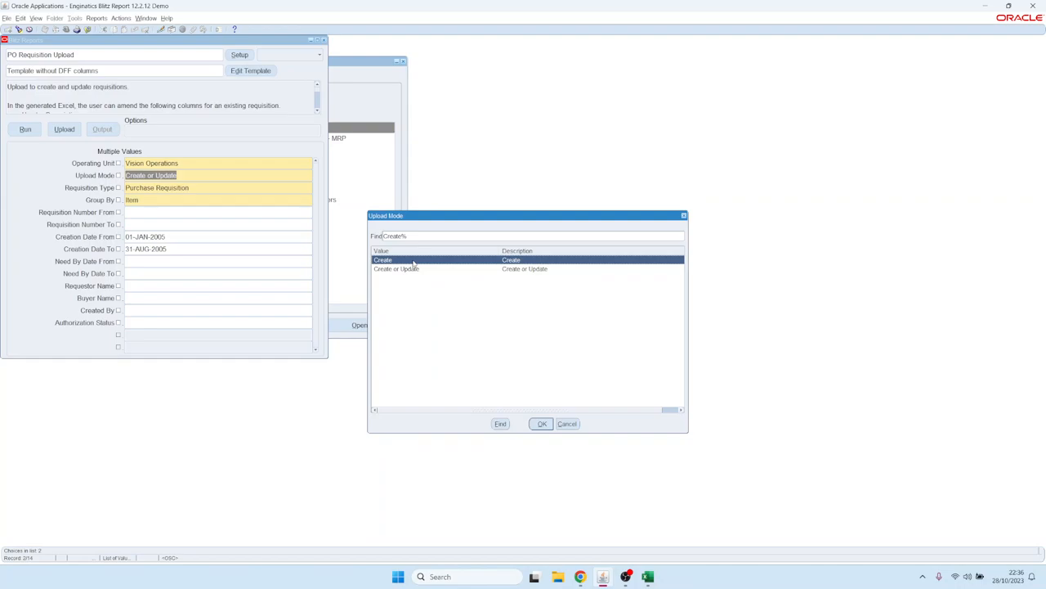
click(396, 268)
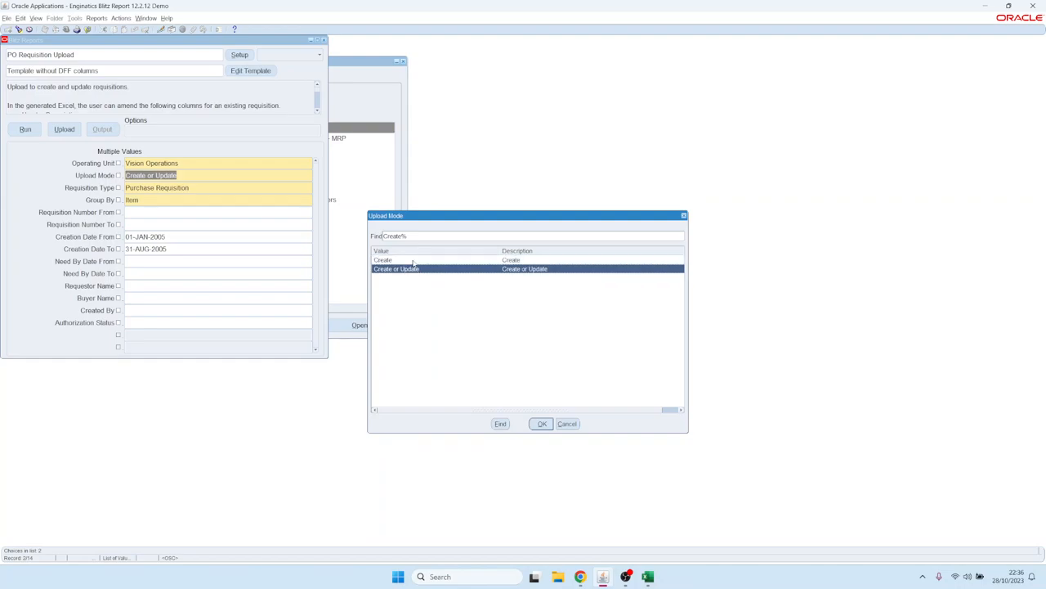
click(543, 423)
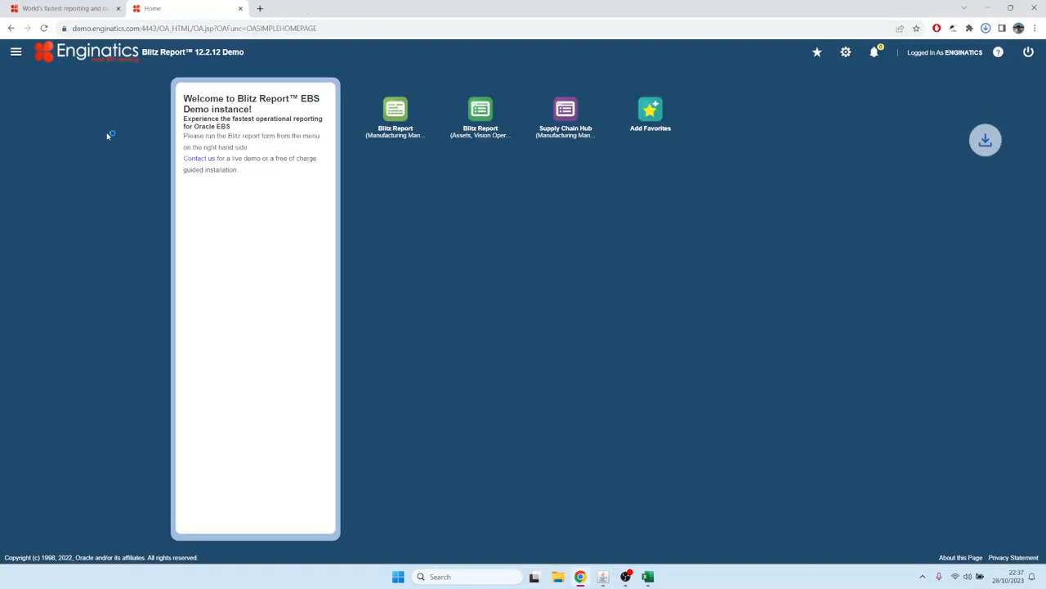
- Open the generated PO Requisition Upload workbook in Excel from the home page
click(647, 575)
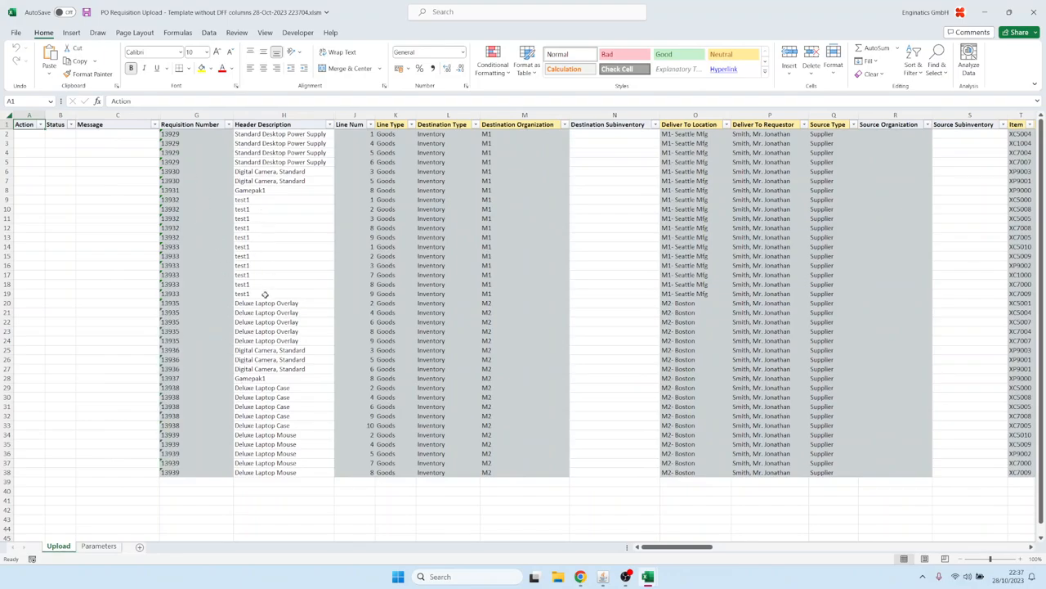
mouse_move(199, 176)
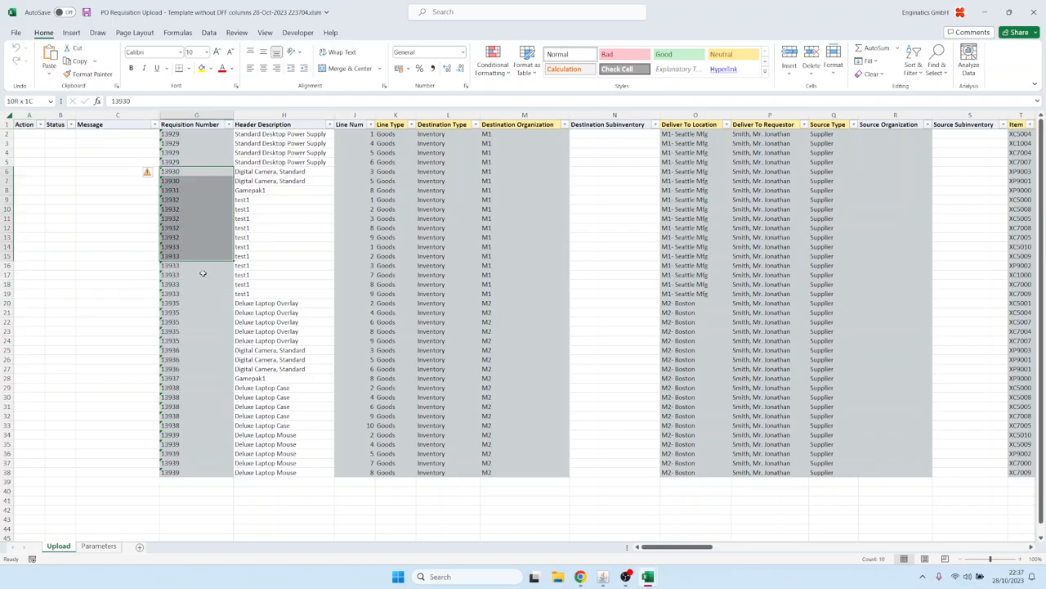
- Copy Item Description values into Header Description so the rows switch to Update
click(396, 220)
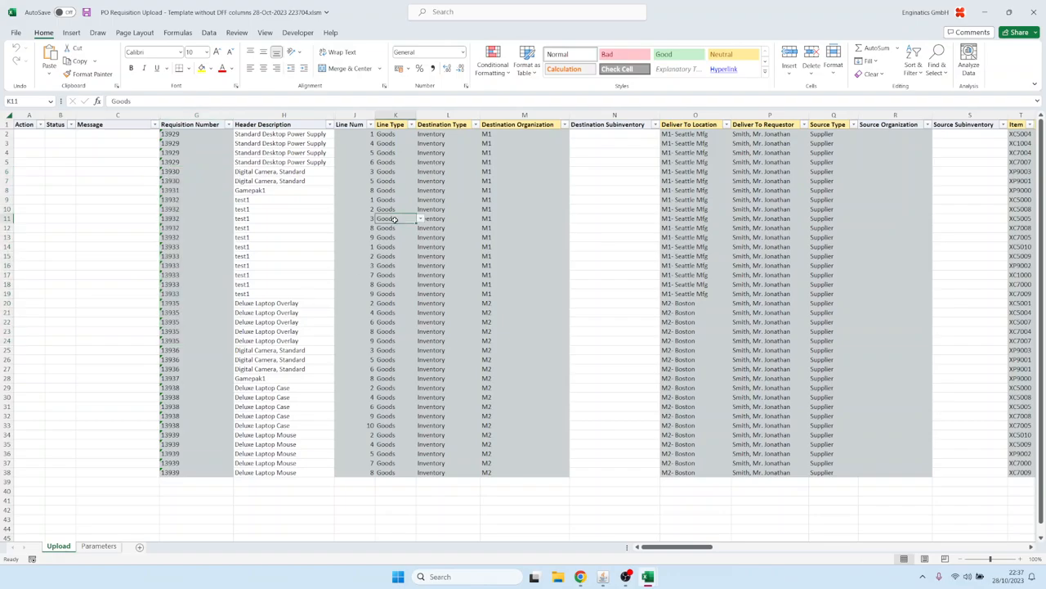
click(396, 124)
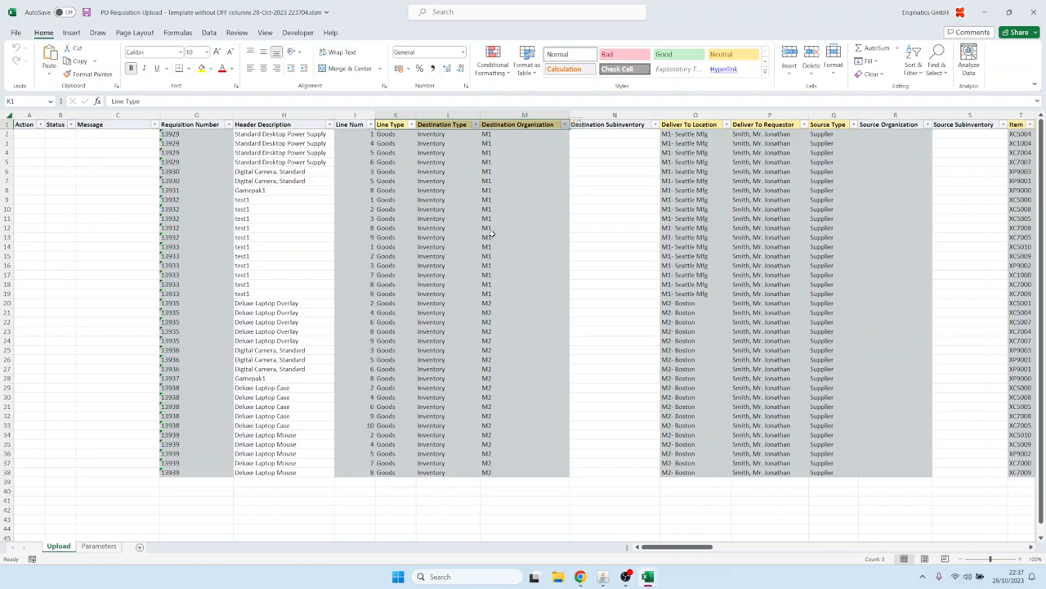
click(448, 245)
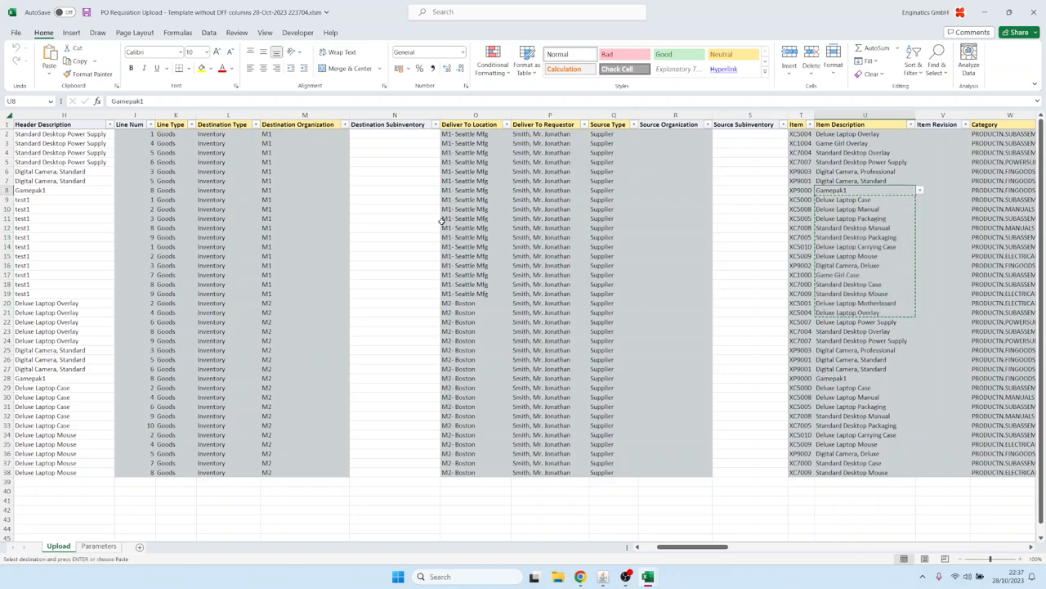
scroll(left, 3)
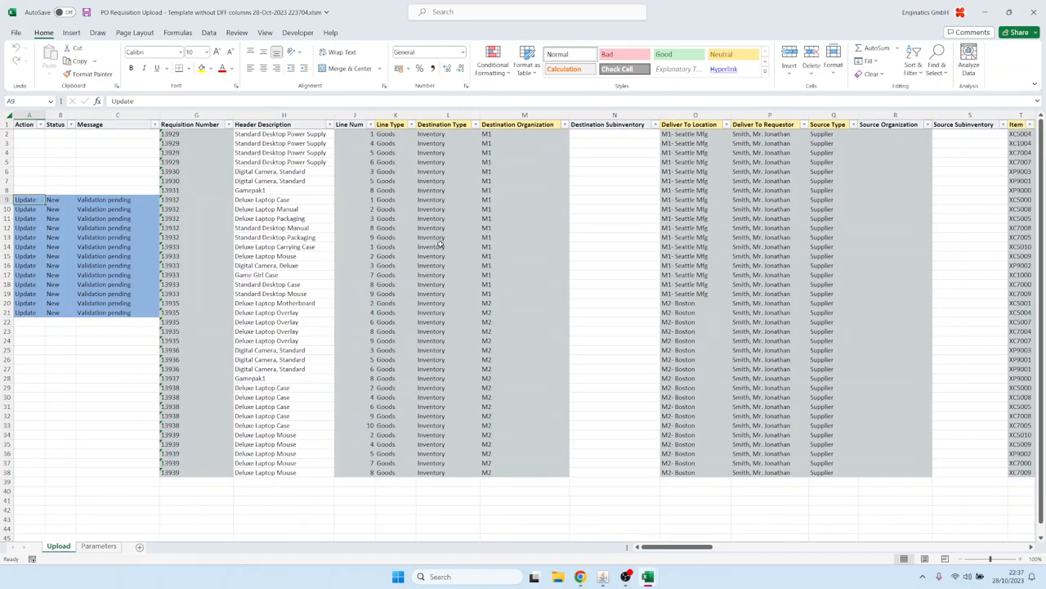
- Copy Goods, Inventory, M1 line values into empty rows so two Create lines appear
click(118, 265)
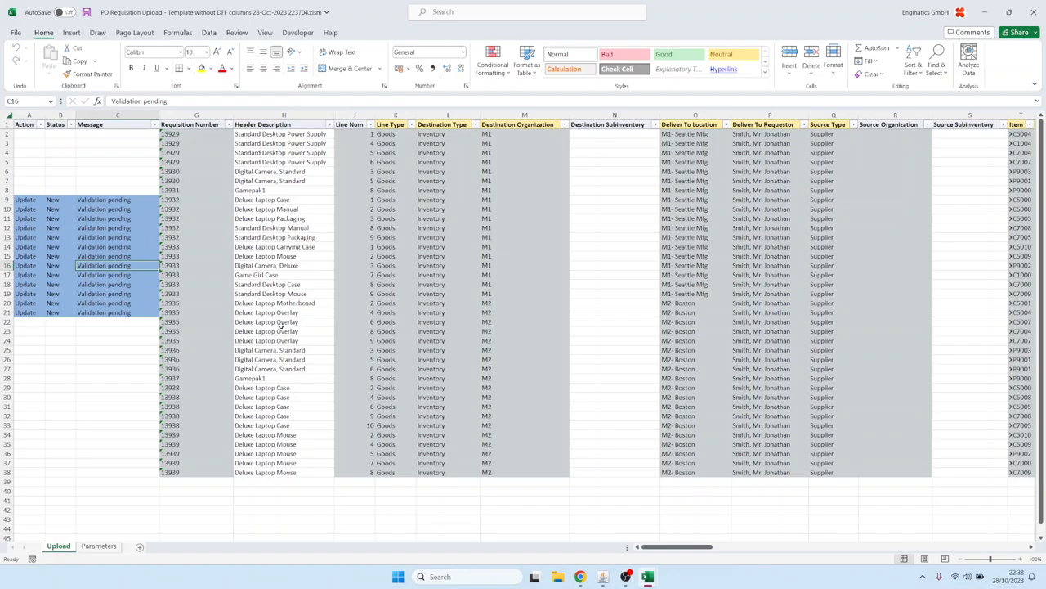
mouse_move(386, 154)
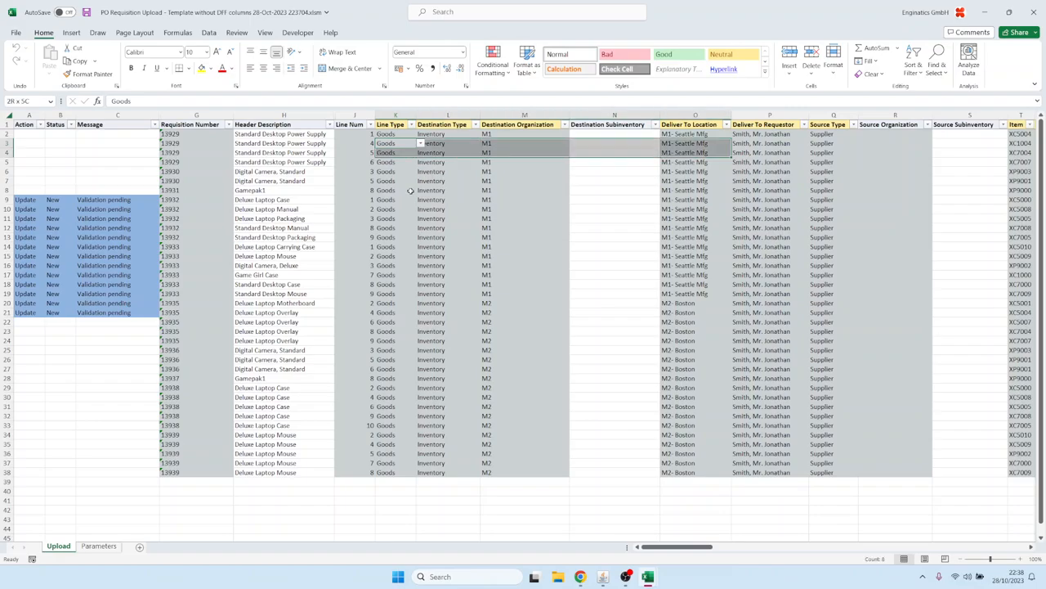
scroll(right, 3)
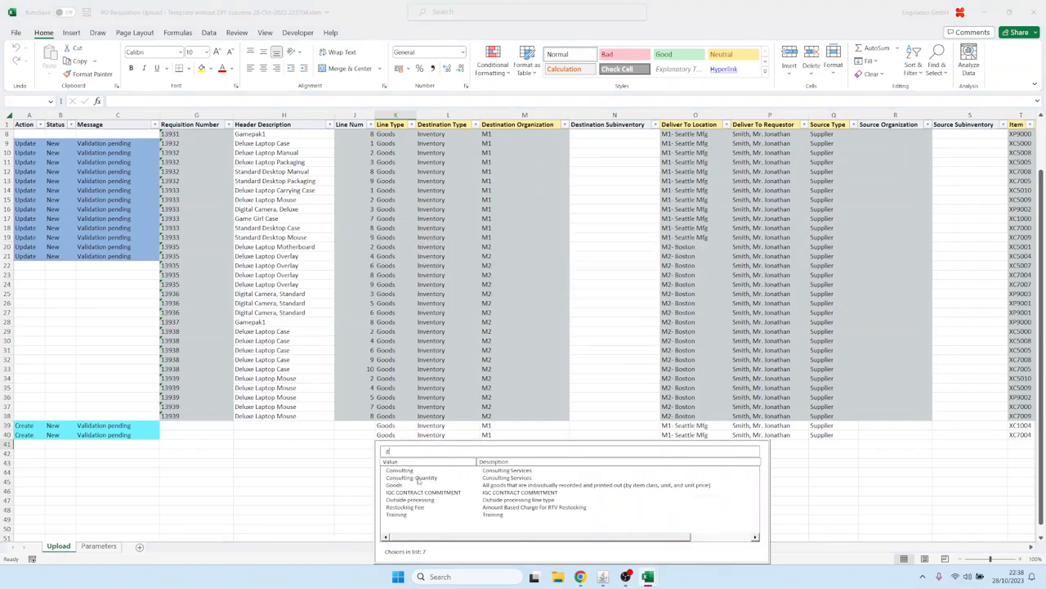
- Fill the new Create line with Goods, organization m1, a deliver-to location, an item and quantity 11
click(395, 484)
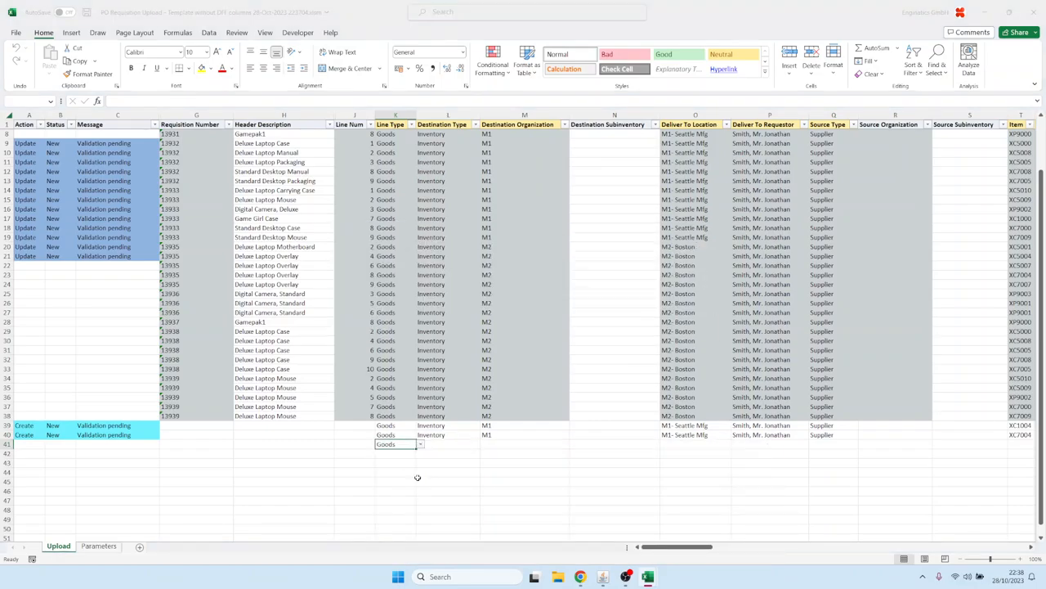
click(421, 444)
text(m1)
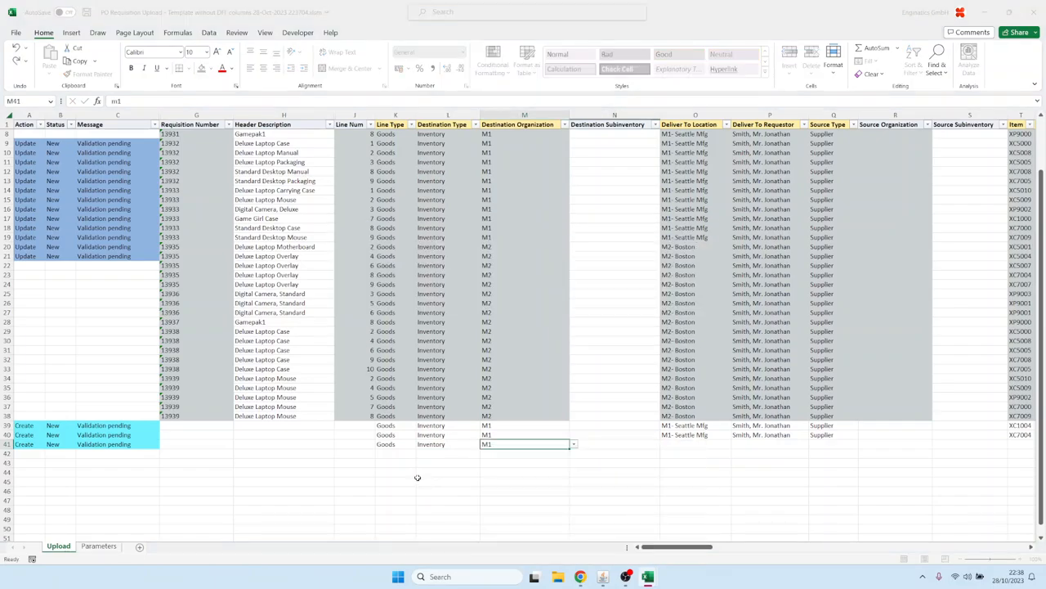
click(573, 445)
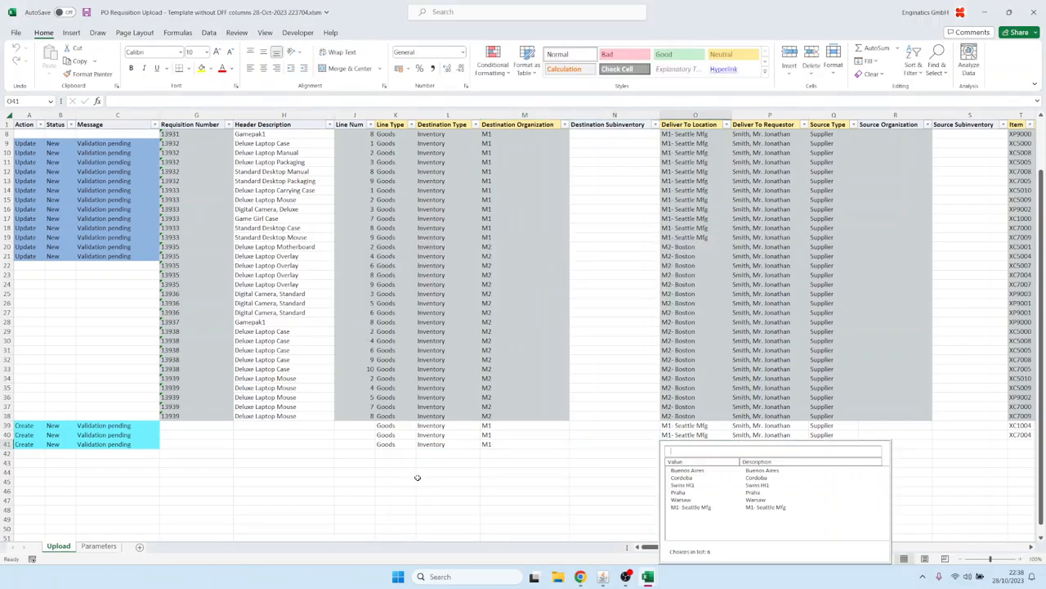
click(687, 471)
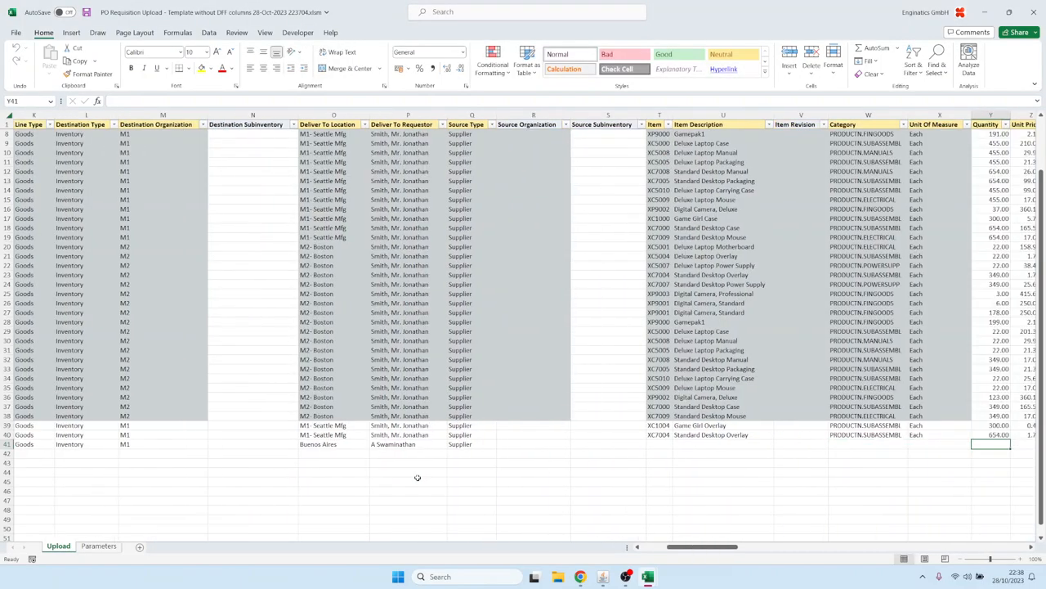
scroll(right, 3)
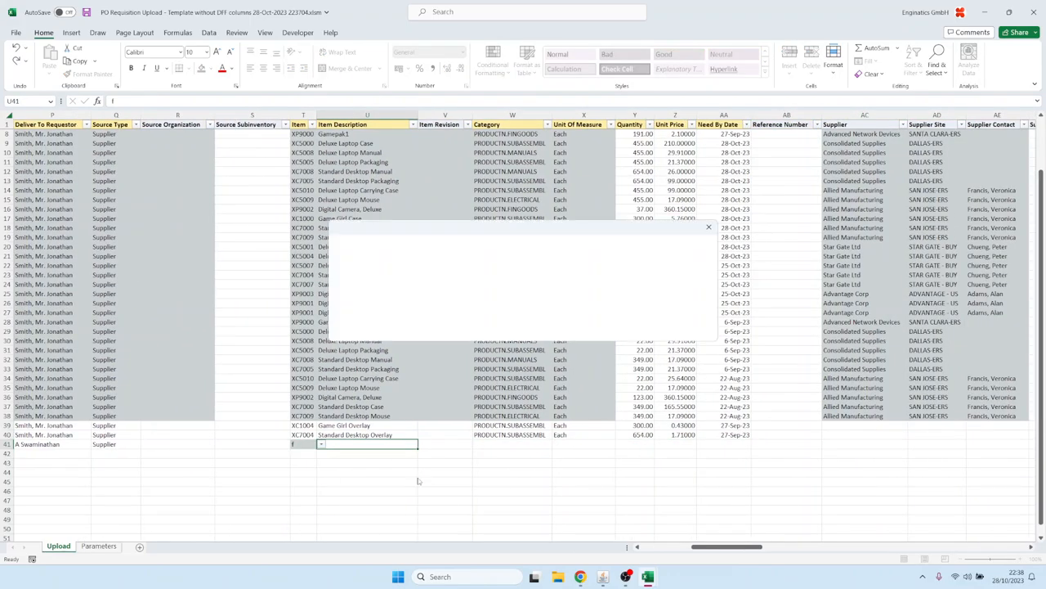
click(320, 445)
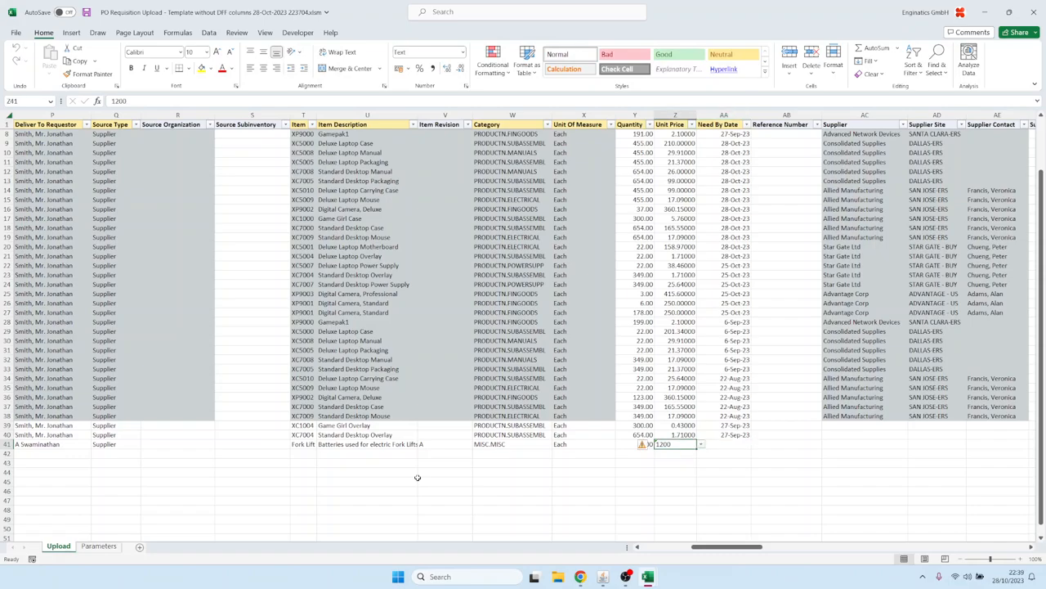
text(11)
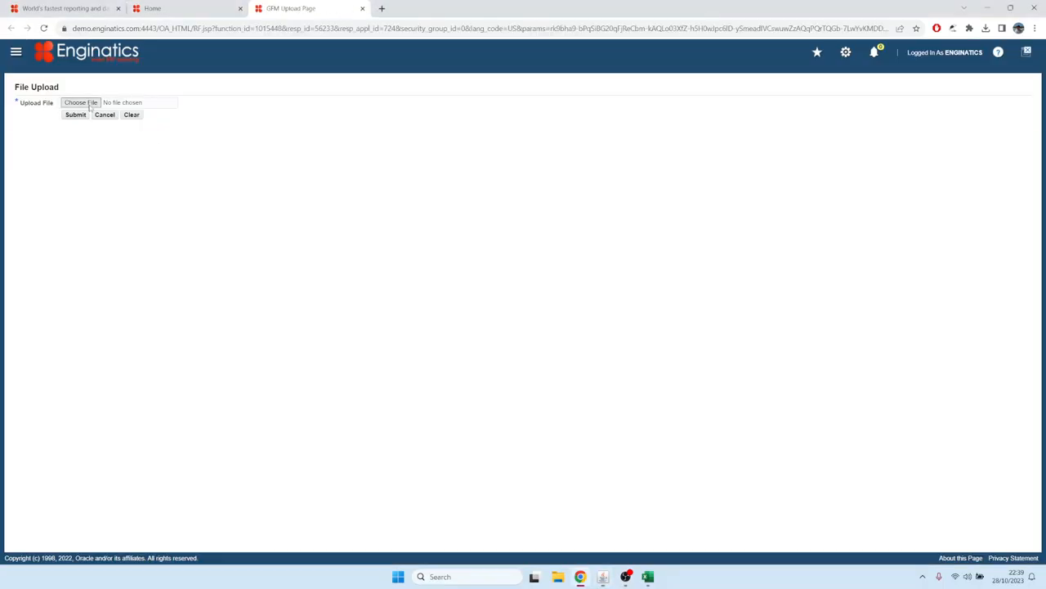
- Upload the PO Requisition Upload xlsx from Downloads and submit it for processing
click(80, 102)
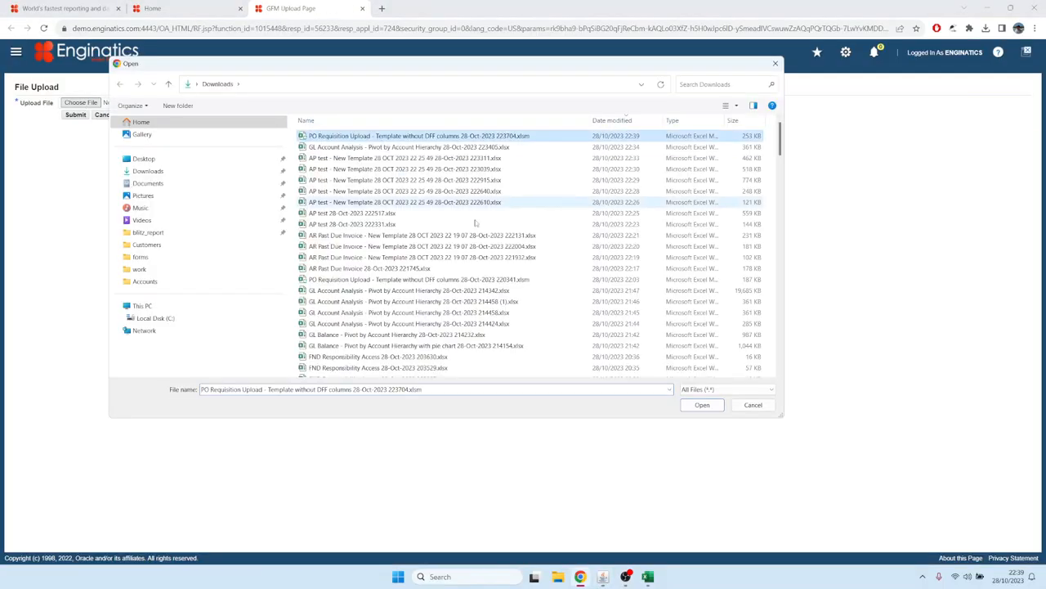
click(701, 406)
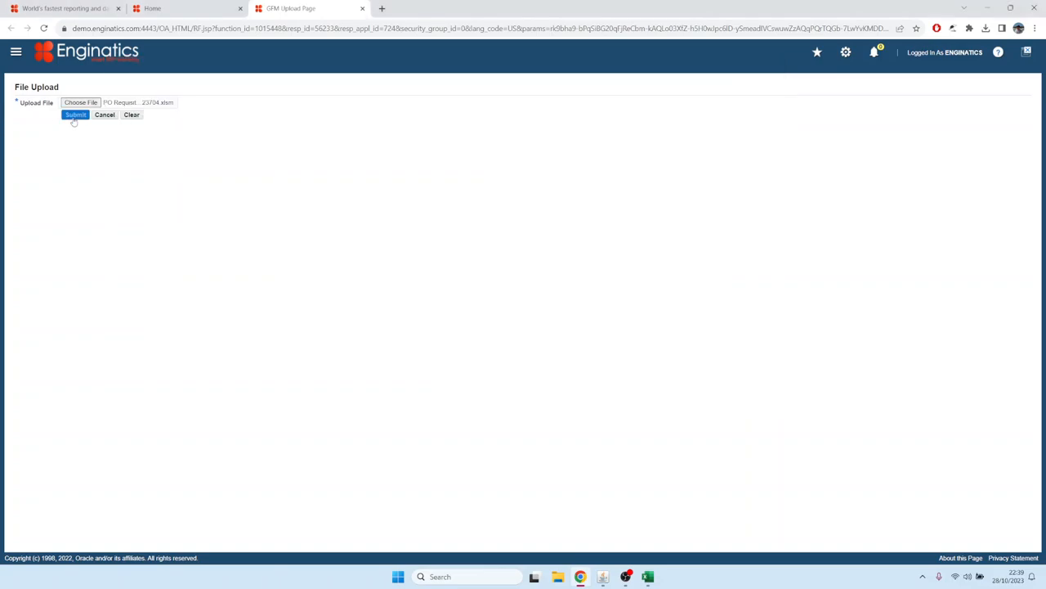
click(75, 114)
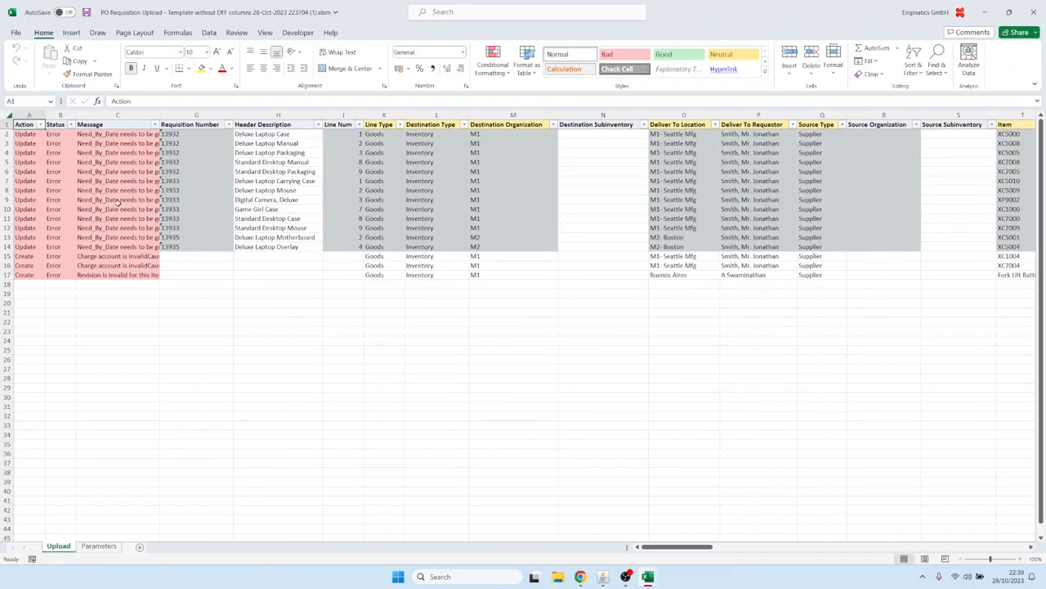
- Review the error messages and set the Update rows' need-by date to 28-Oct-23
click(117, 134)
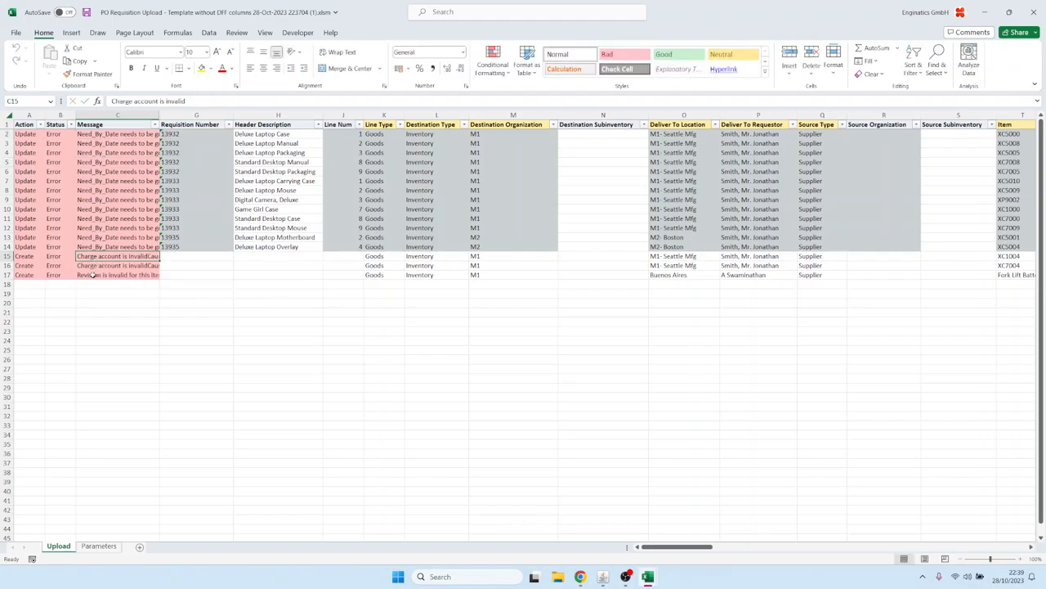
click(117, 275)
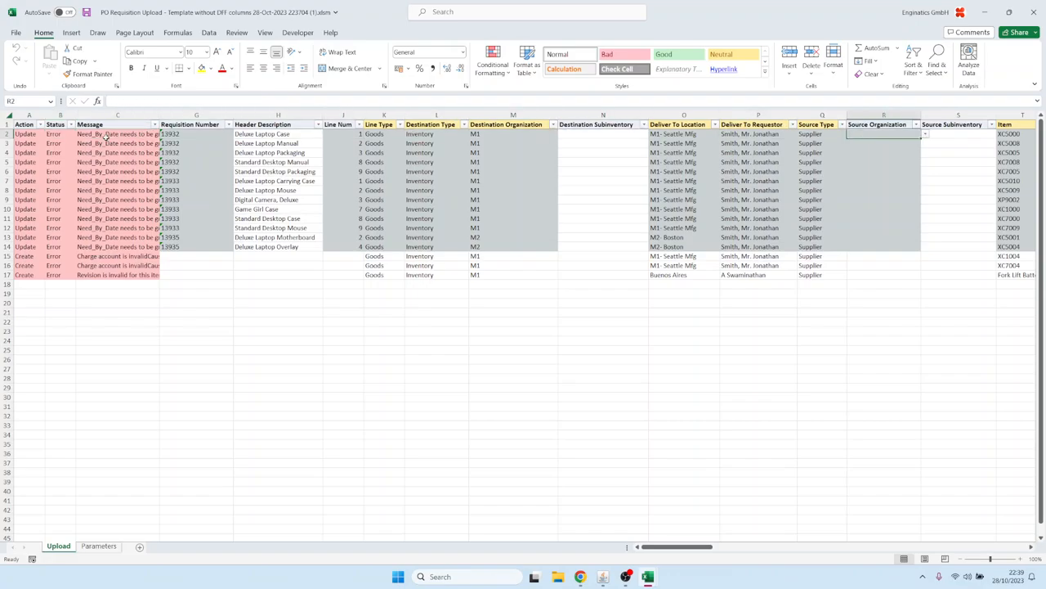
scroll(right, 3)
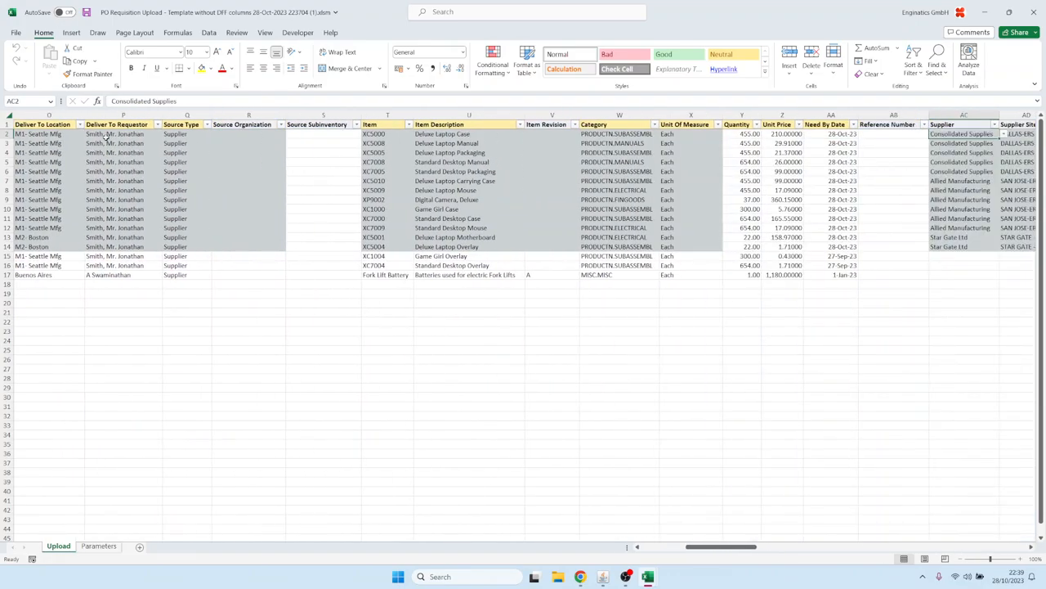
click(830, 134)
text(30o)
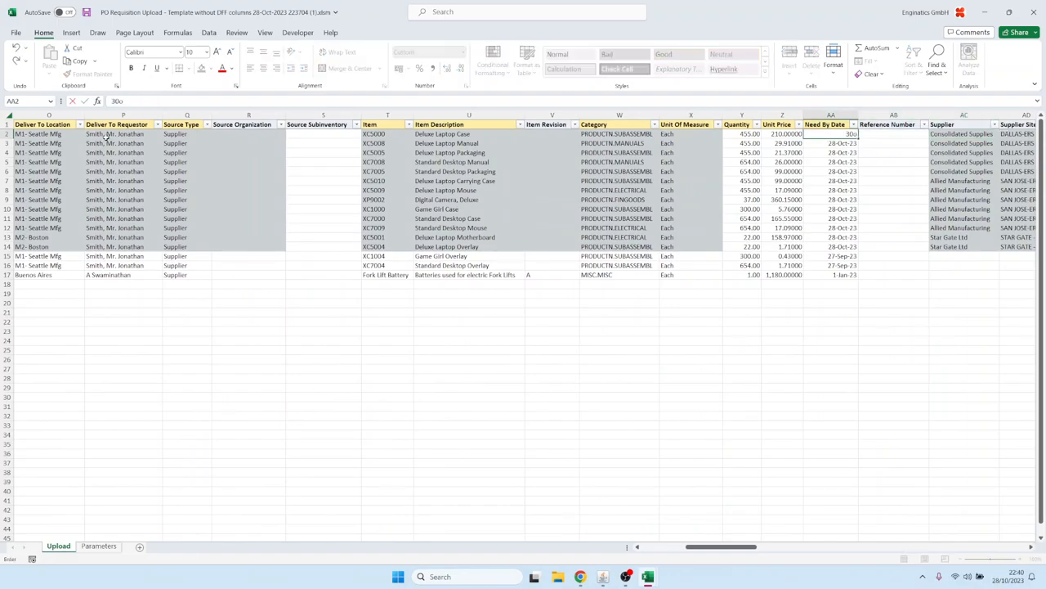
key(Enter)
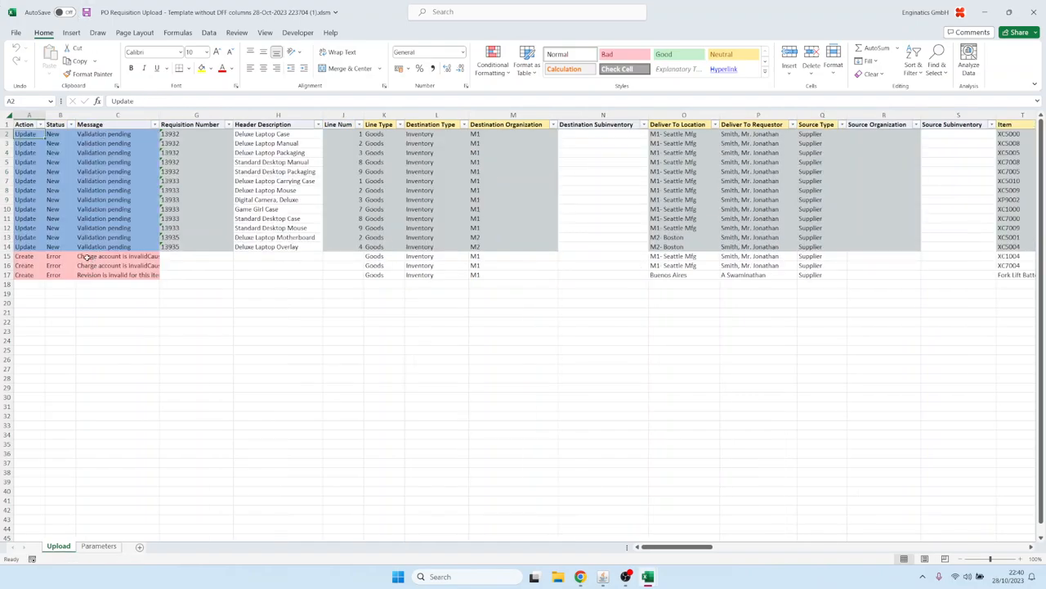
- Copy Charge Account Segment values down into the Create rows still showing errors
click(196, 255)
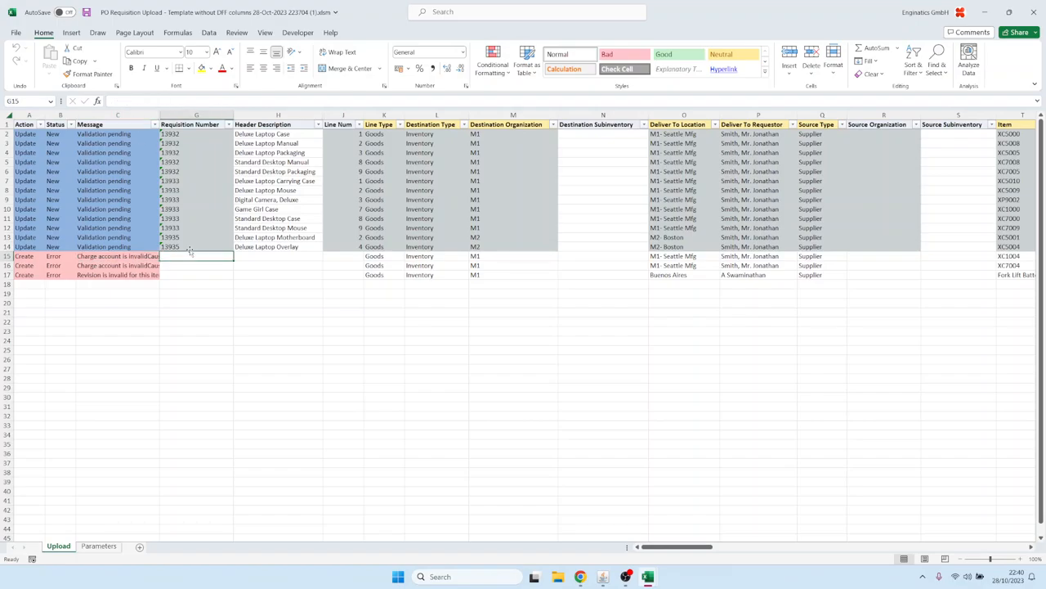
scroll(right, 3)
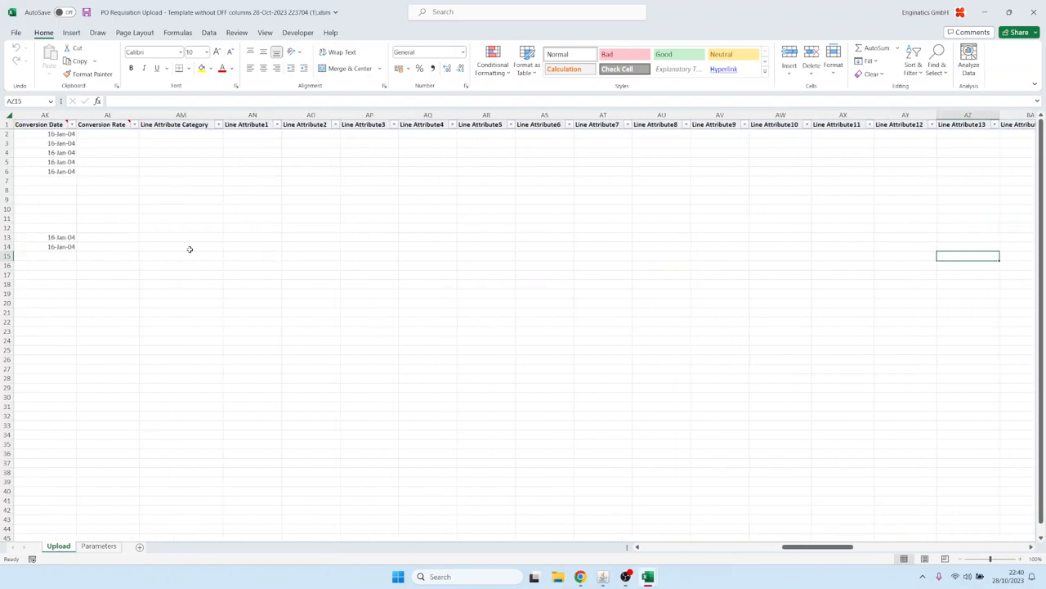
scroll(right, 3)
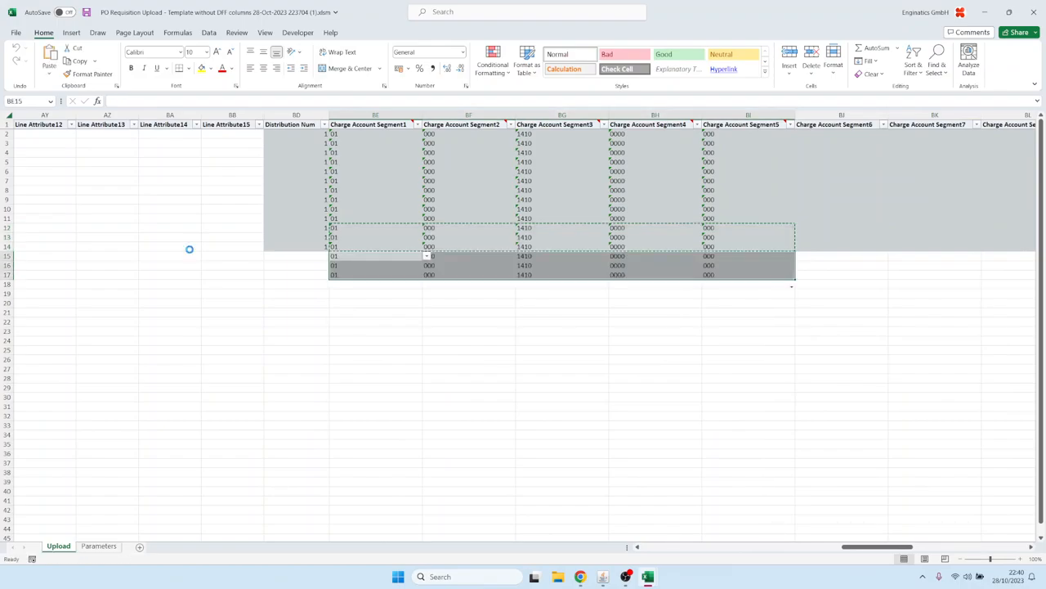
scroll(left, 3)
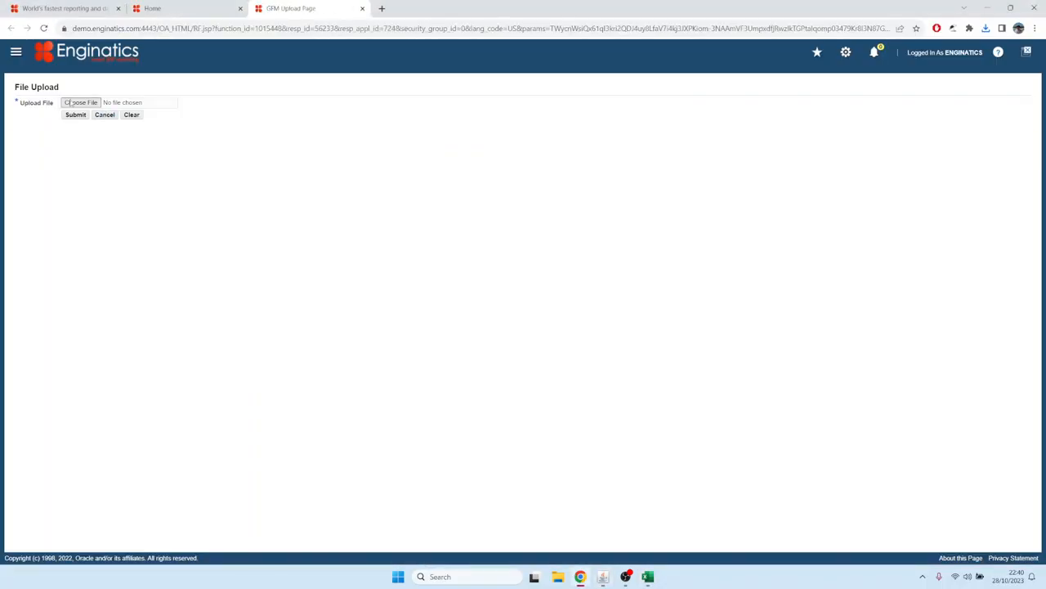
- Upload the corrected PO Requisition Upload xlsx and submit it again
click(82, 101)
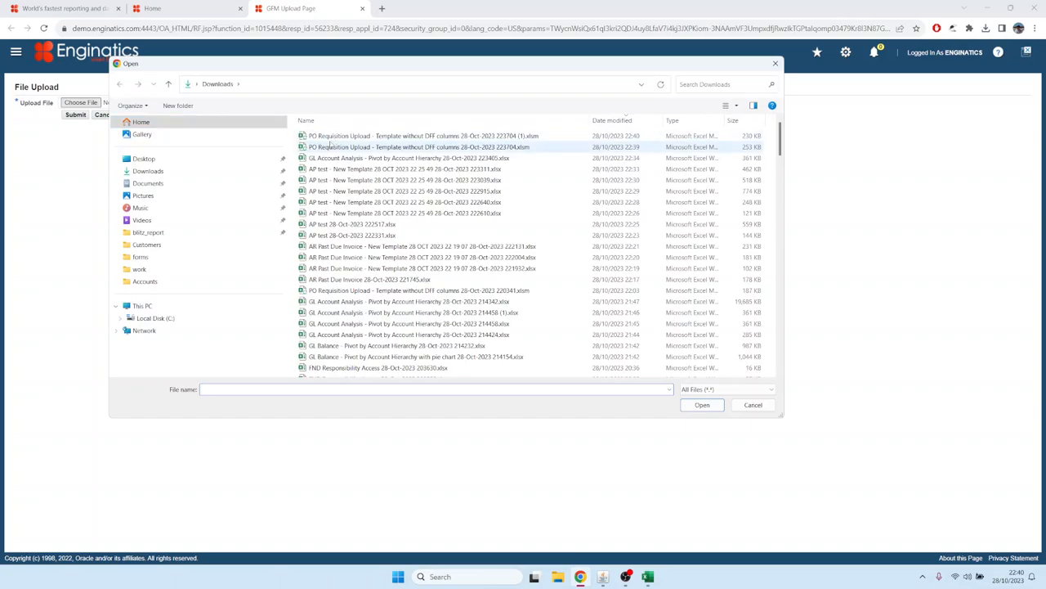
click(701, 406)
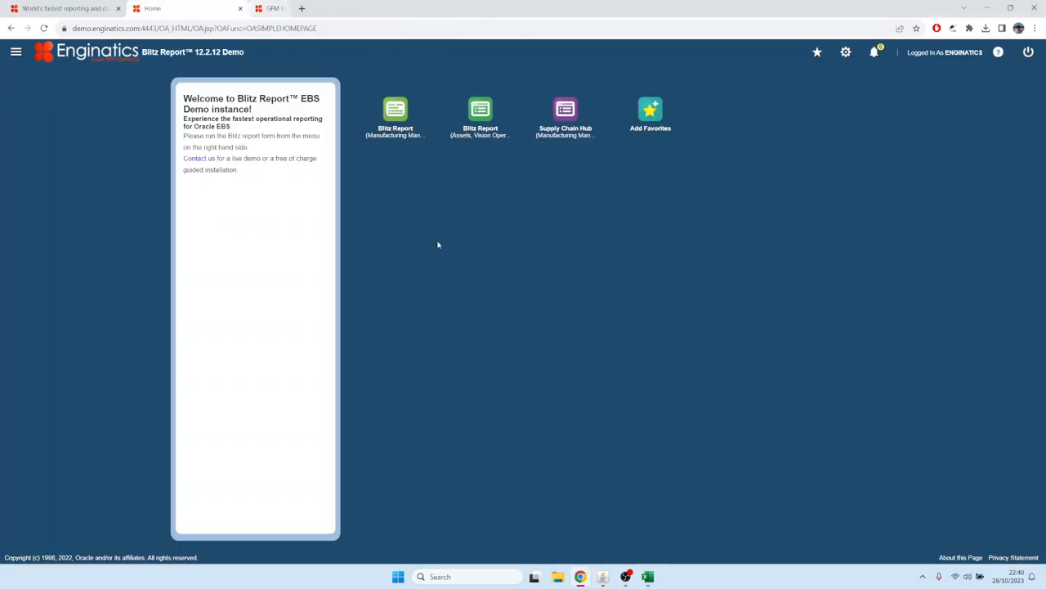
click(396, 112)
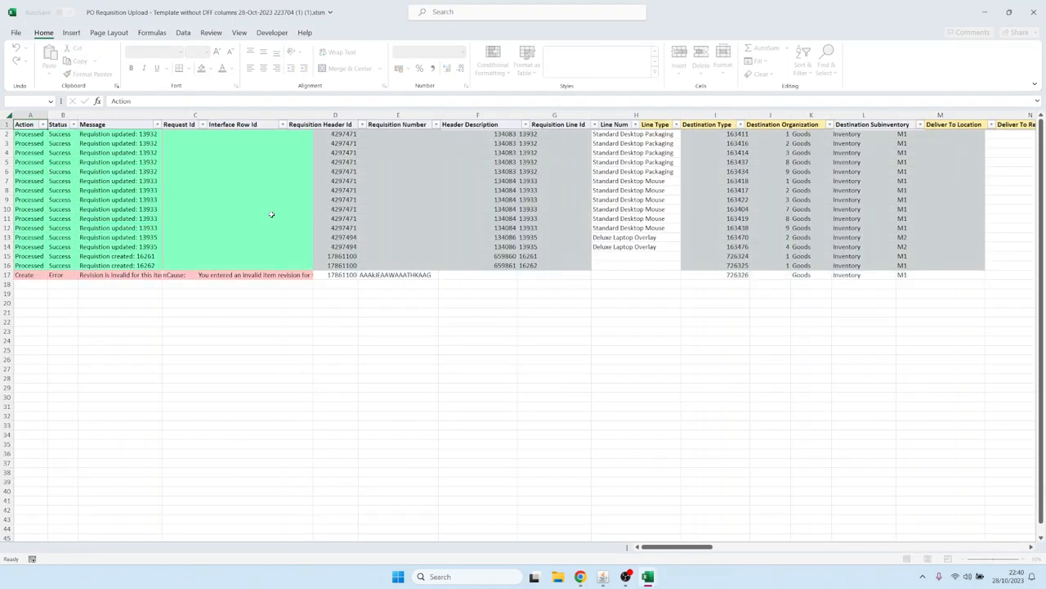
scroll(right, 3)
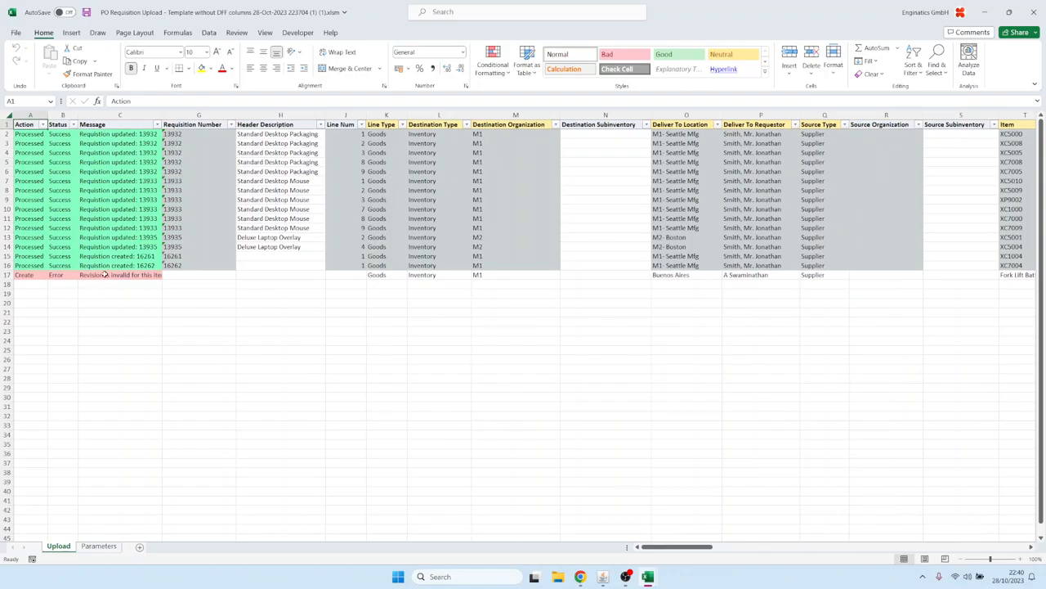
click(118, 275)
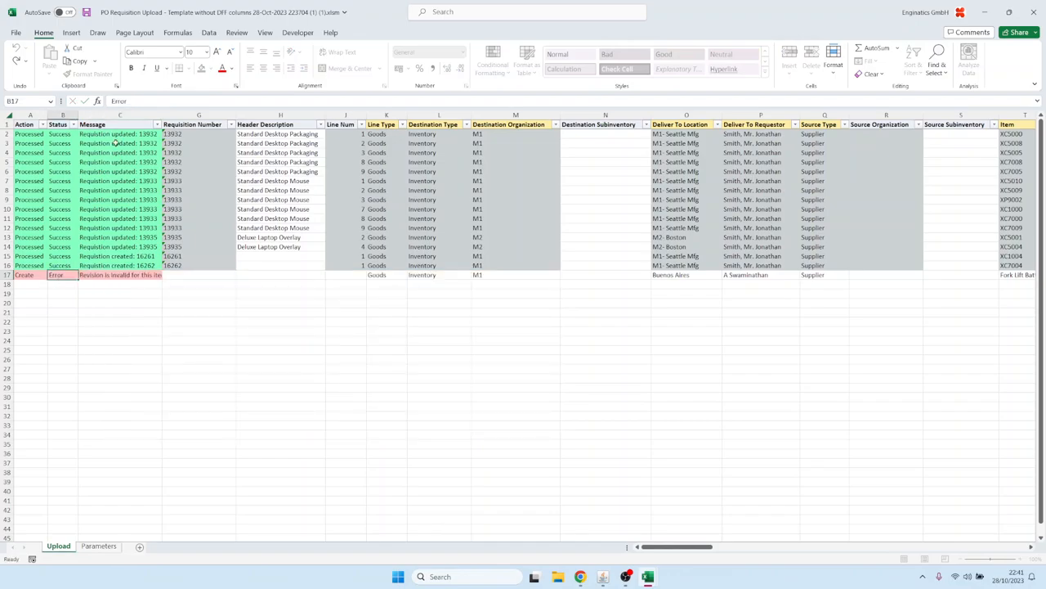
click(121, 217)
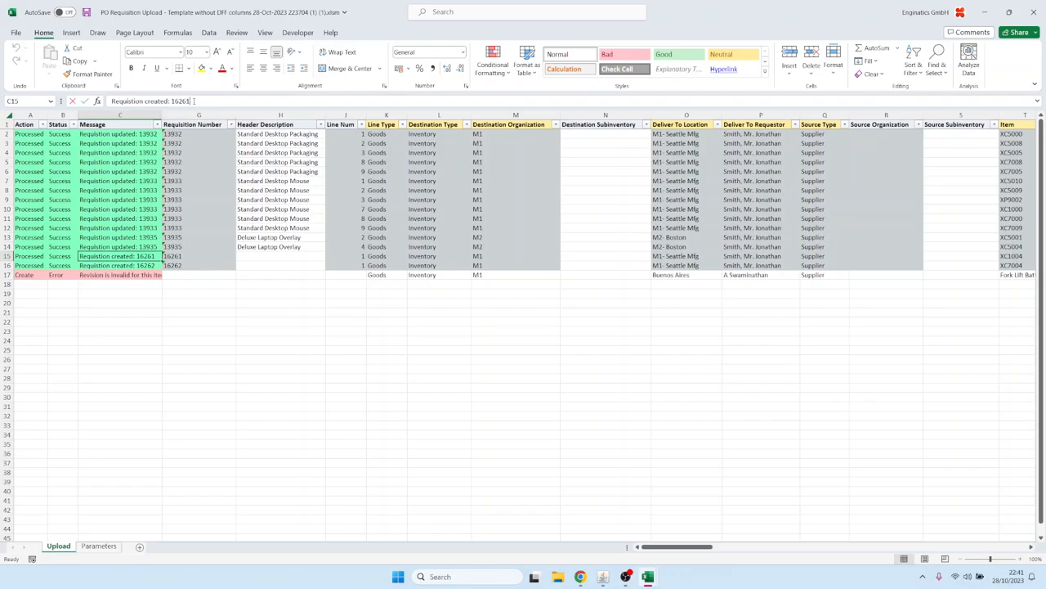
click(121, 264)
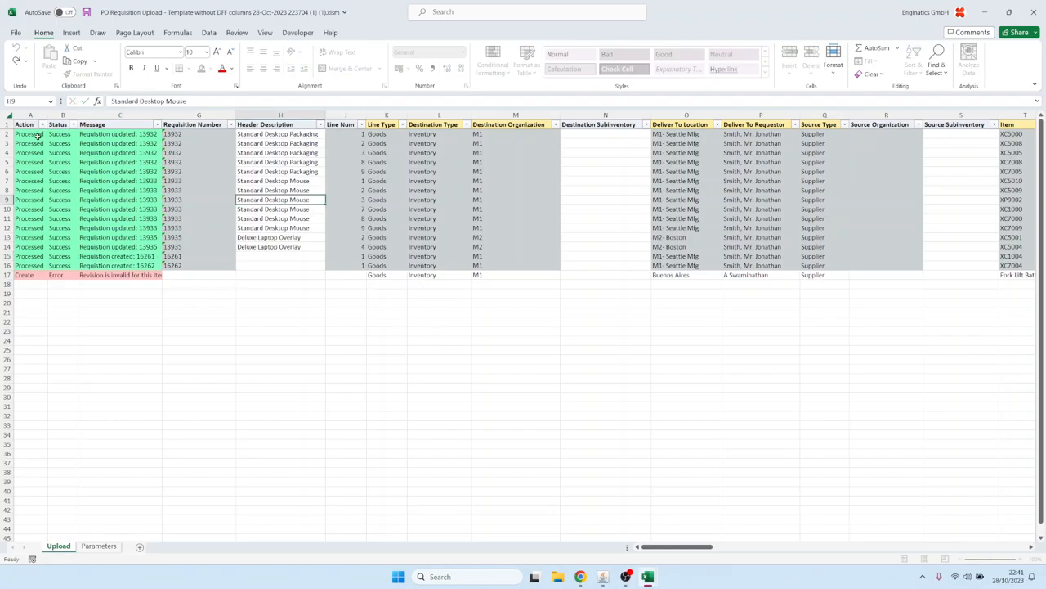
click(29, 134)
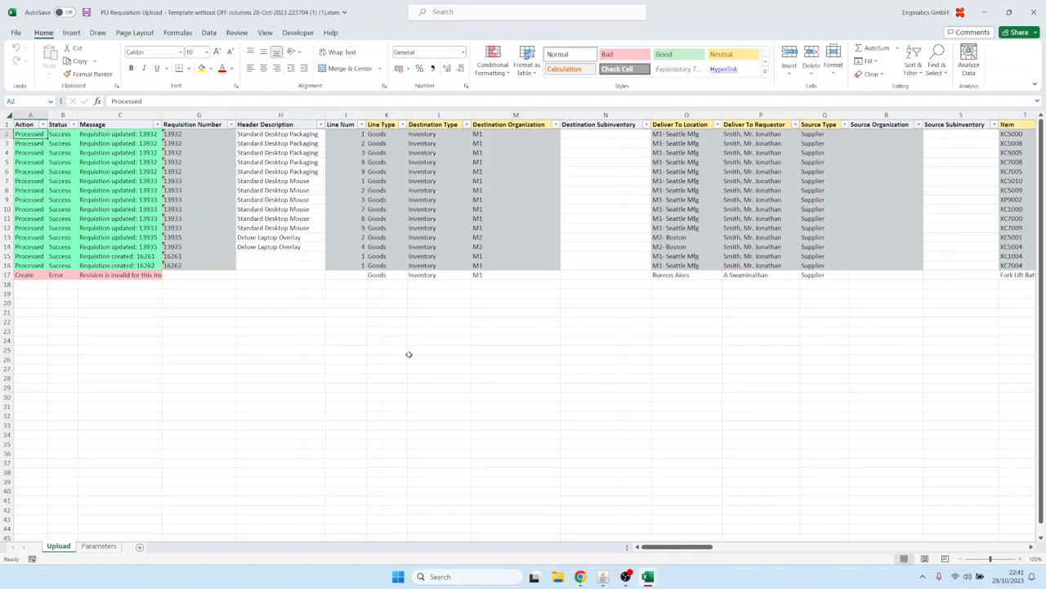
mouse_move(409, 353)
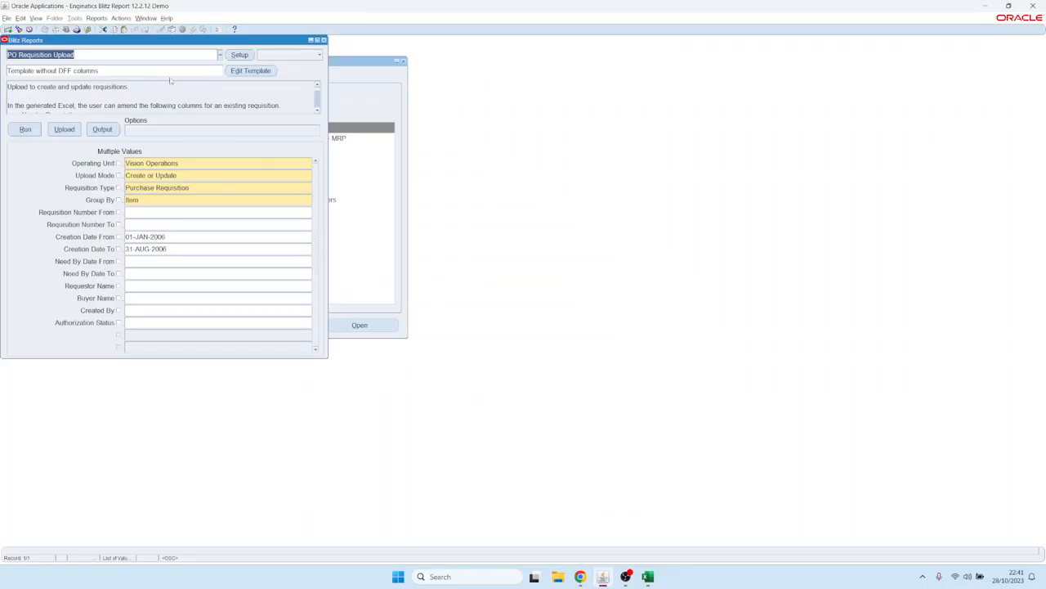
- View the report's Setup Import dialog, then close it and the Blitz Report windows
click(75, 18)
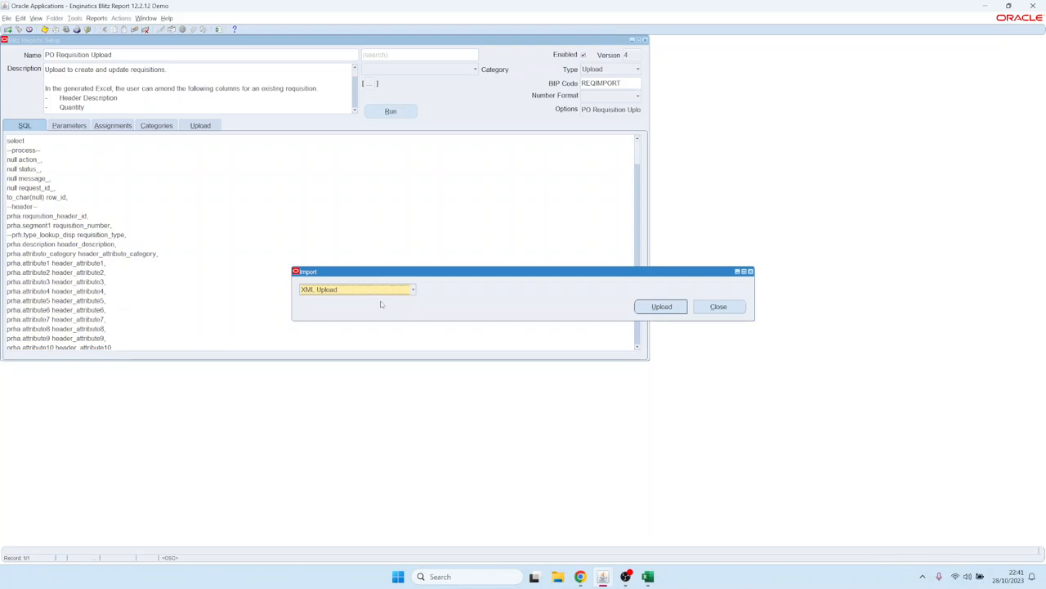
click(412, 289)
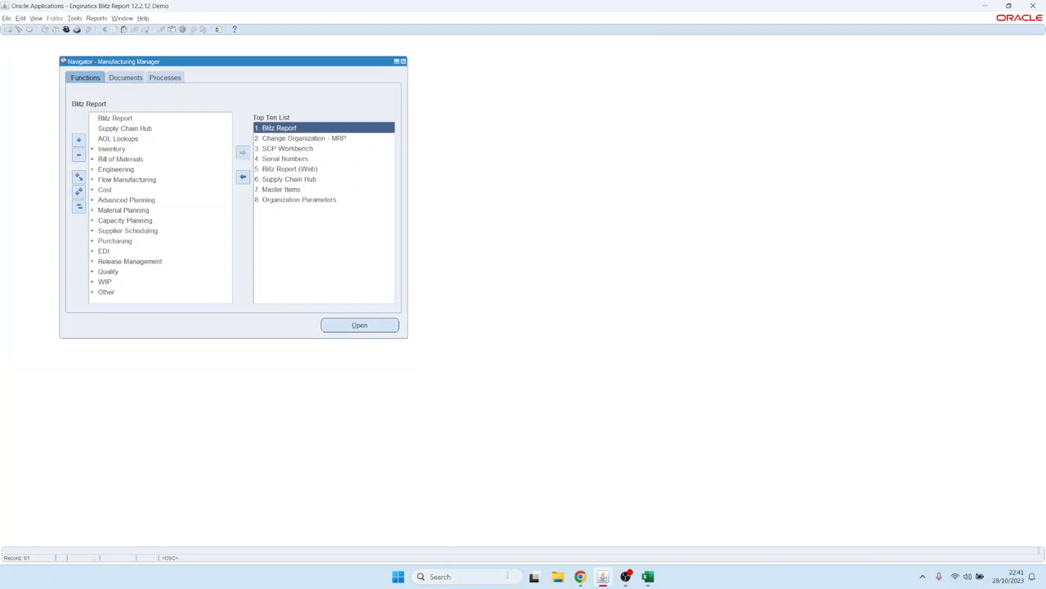
mouse_move(579, 575)
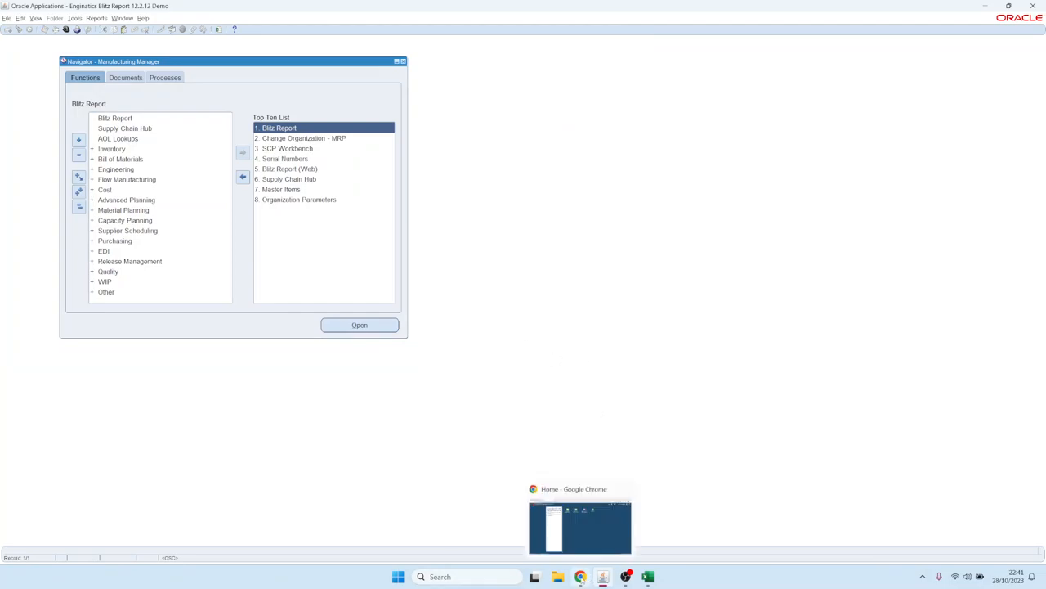